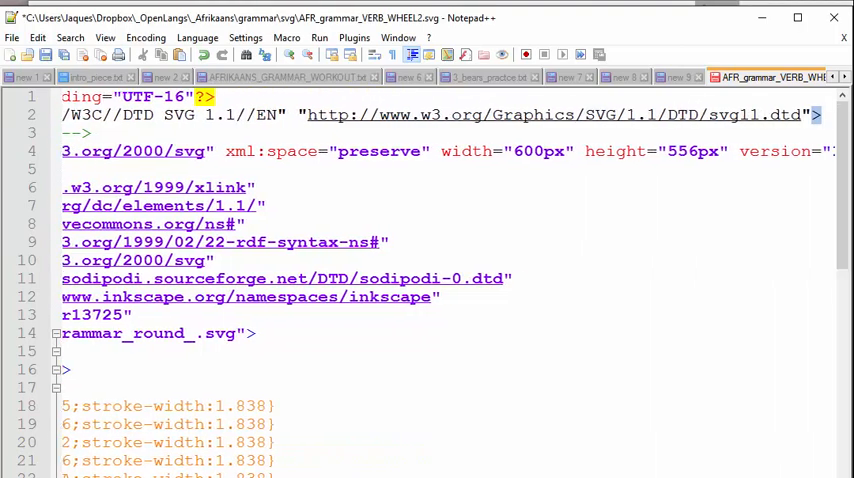
Open the svg folder sorted by Date modified, with AFR_grammar_VERB_WHEEL2.svg on top
{"action": "scroll", "scroll_direction": "right", "scroll_amount": 3}
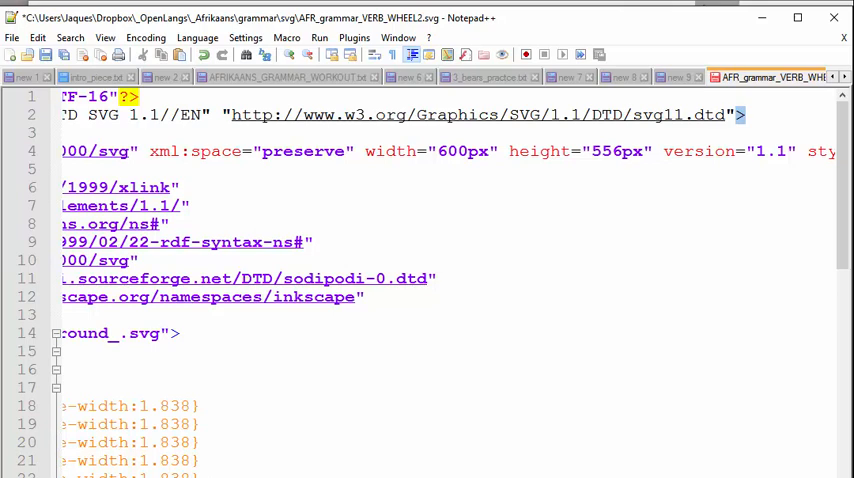
{"action": "left_click", "coordinate": [543, 151]}
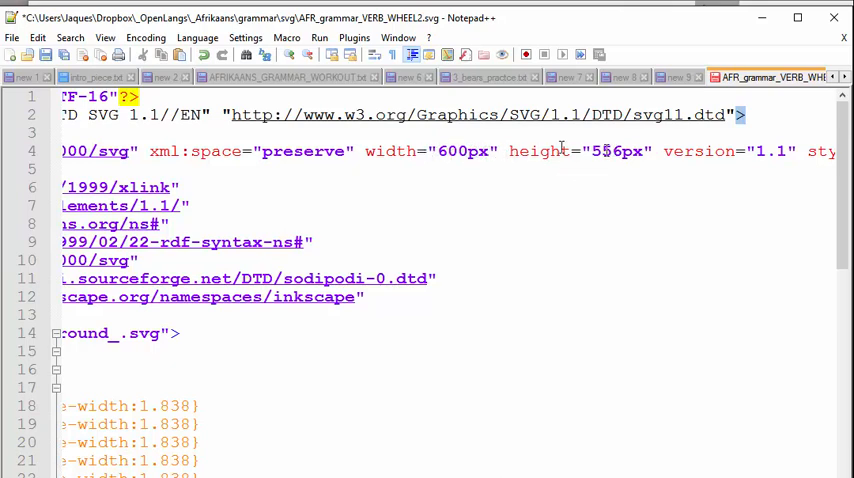
{"action": "mouse_move", "coordinate": [640, 175]}
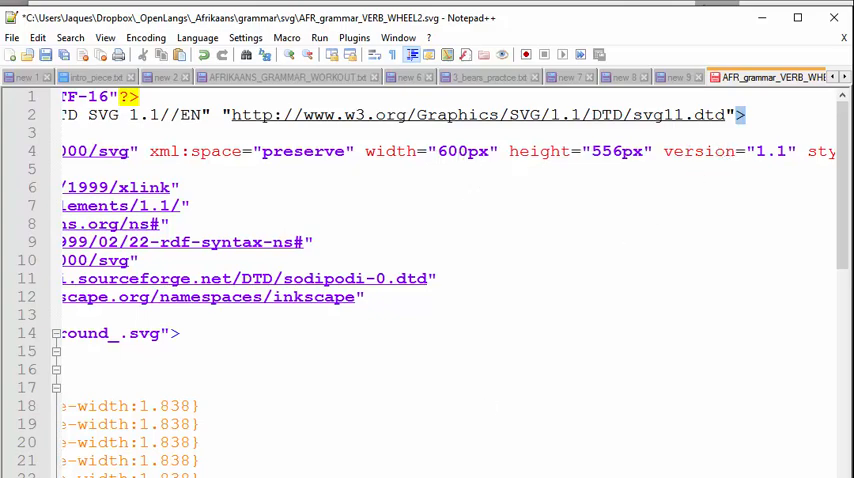
{"action": "scroll", "scroll_direction": "left", "scroll_amount": 3}
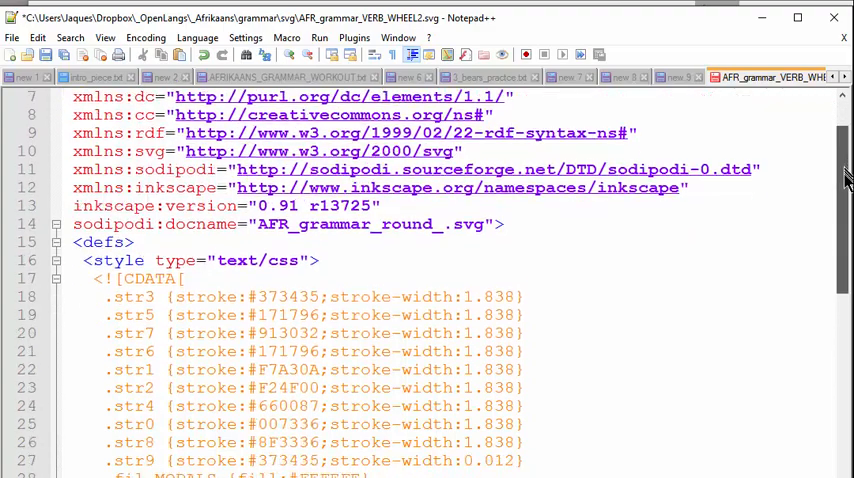
{"action": "scroll", "scroll_direction": "down", "scroll_amount": 3}
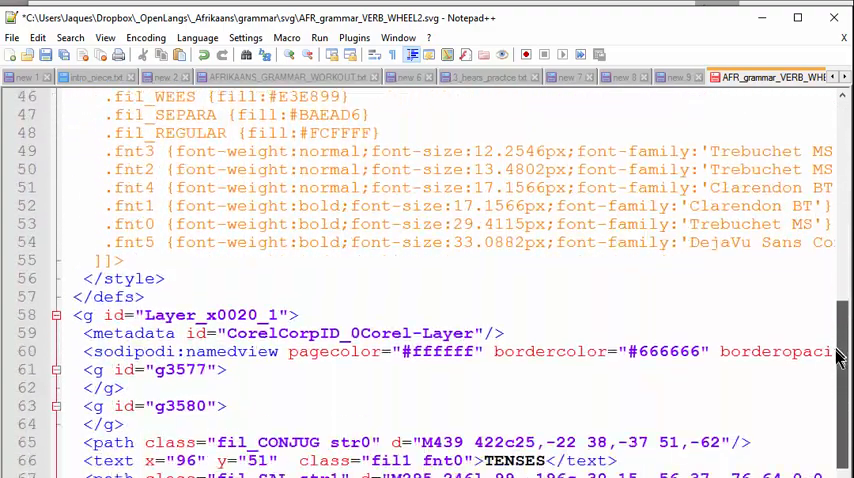
{"action": "scroll", "scroll_direction": "down", "scroll_amount": 3}
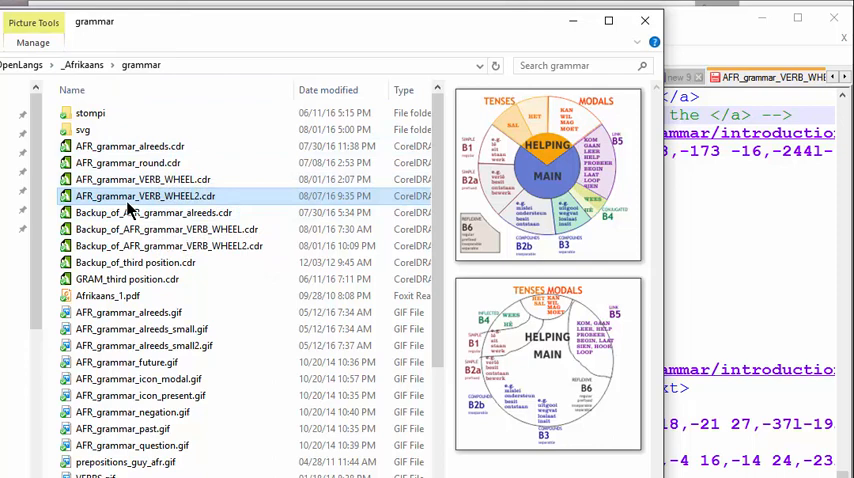
{"action": "mouse_move", "coordinate": [145, 196]}
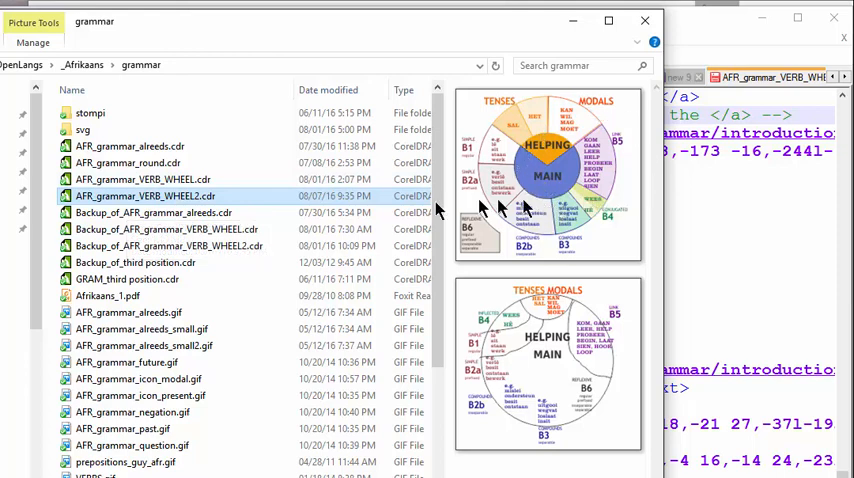
{"action": "left_click", "coordinate": [82, 130]}
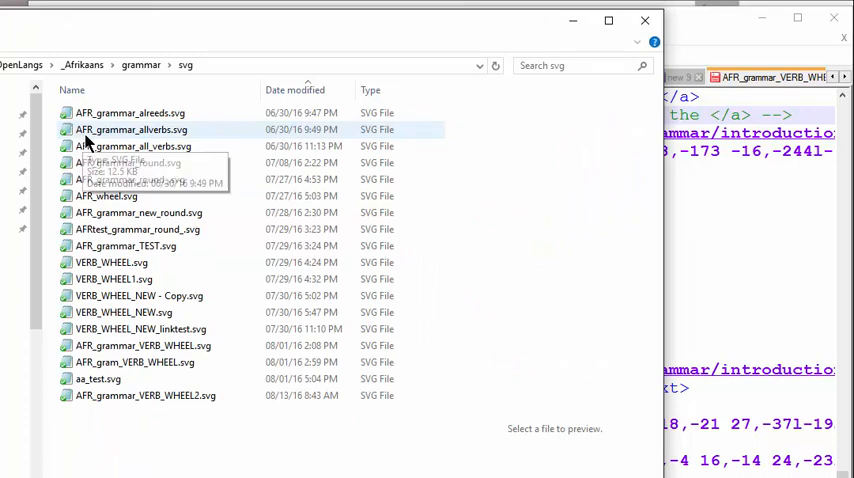
{"action": "left_click", "coordinate": [295, 90]}
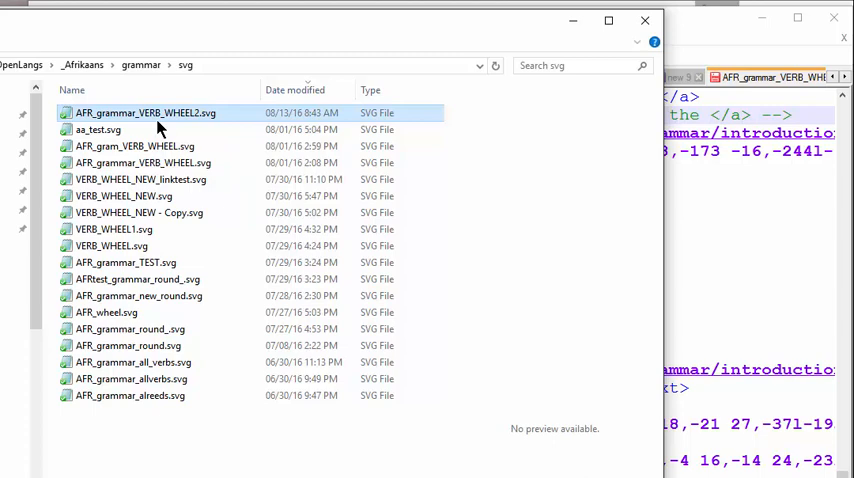
{"action": "mouse_move", "coordinate": [100, 168]}
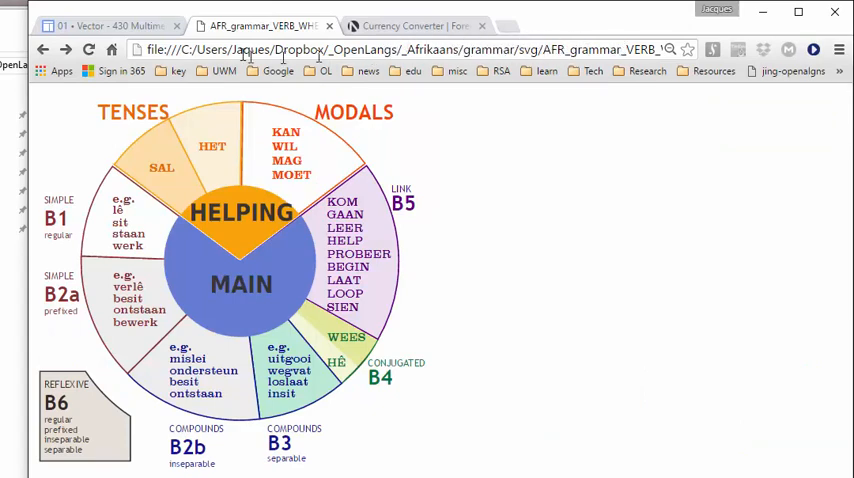
{"action": "mouse_move", "coordinate": [383, 245]}
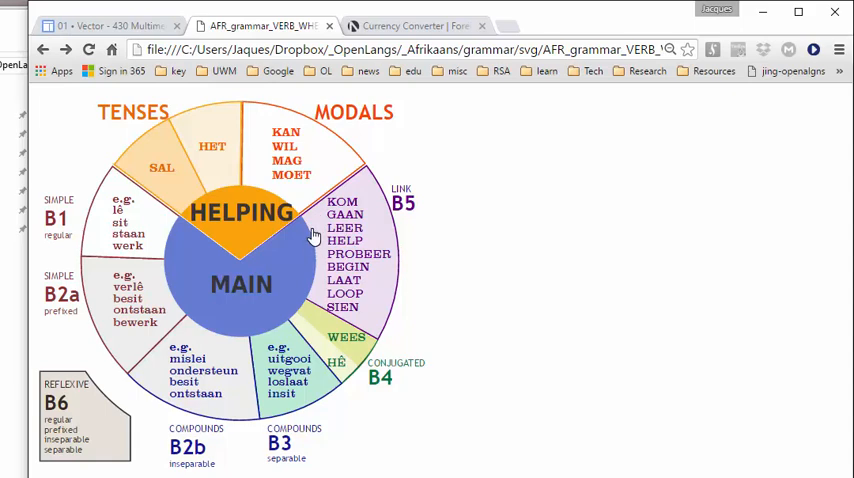
{"action": "mouse_move", "coordinate": [350, 118]}
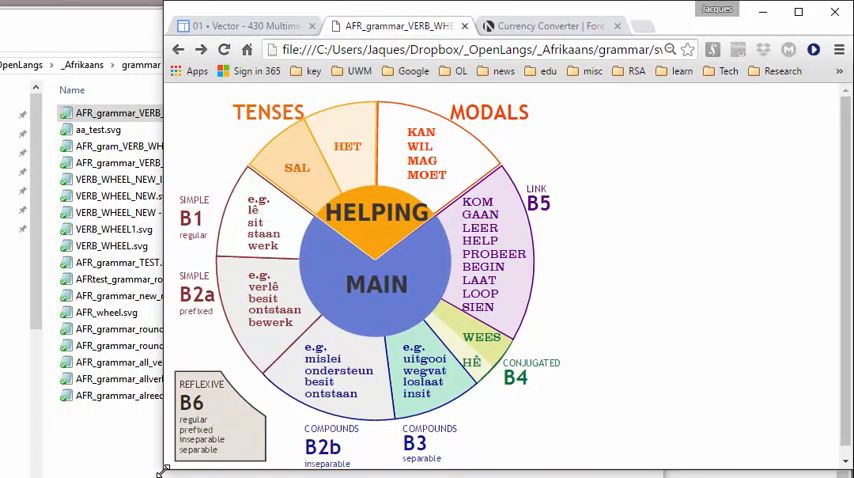
{"action": "mouse_move", "coordinate": [325, 385]}
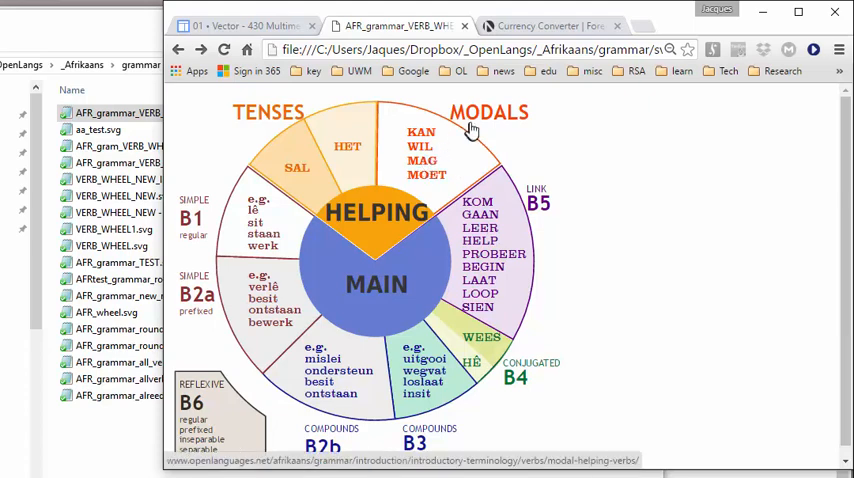
{"action": "mouse_move", "coordinate": [474, 124]}
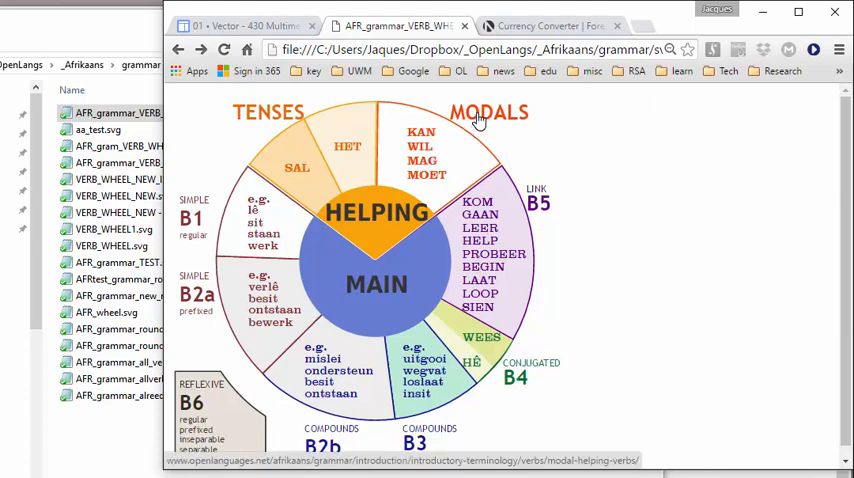
{"action": "mouse_move", "coordinate": [421, 157]}
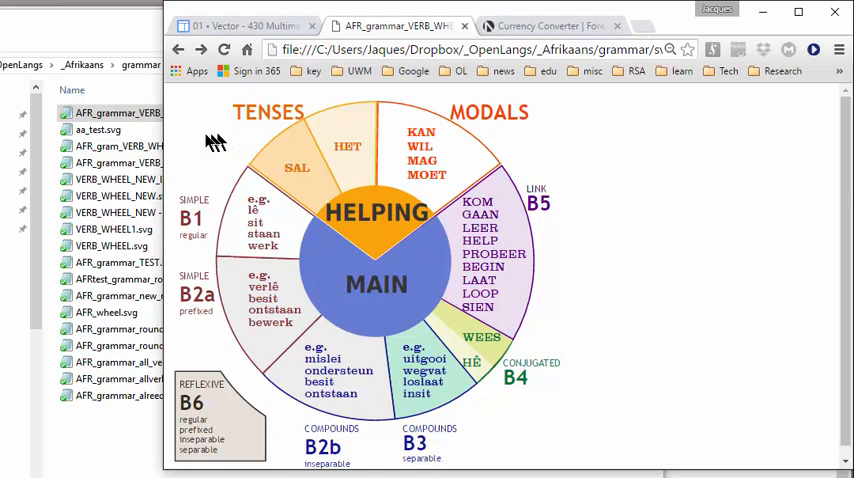
{"action": "mouse_move", "coordinate": [285, 140]}
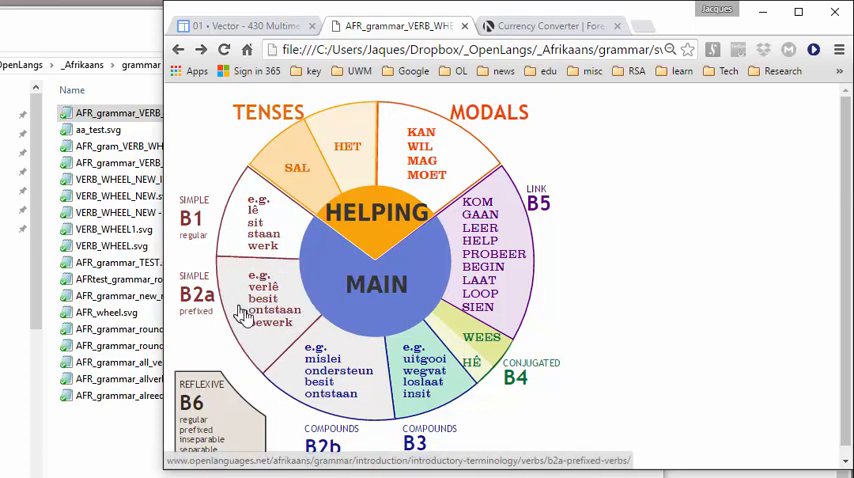
{"action": "mouse_move", "coordinate": [262, 345]}
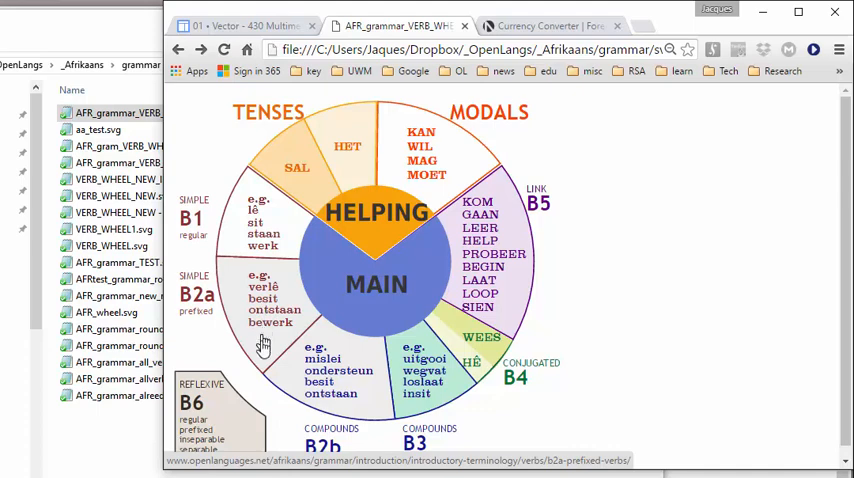
{"action": "mouse_move", "coordinate": [330, 275]}
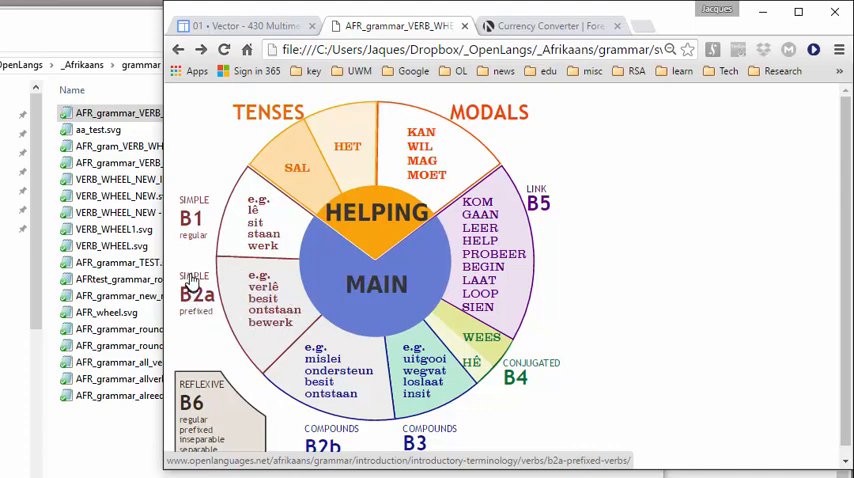
{"action": "mouse_move", "coordinate": [203, 306]}
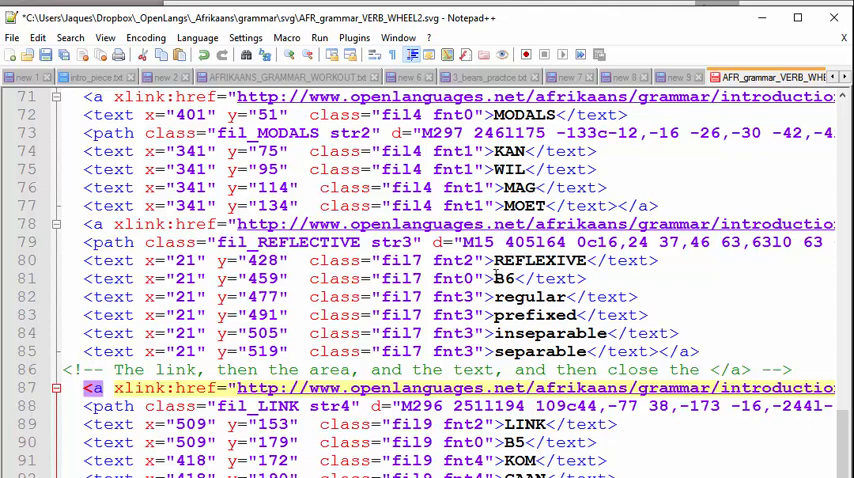
{"action": "mouse_move", "coordinate": [537, 363]}
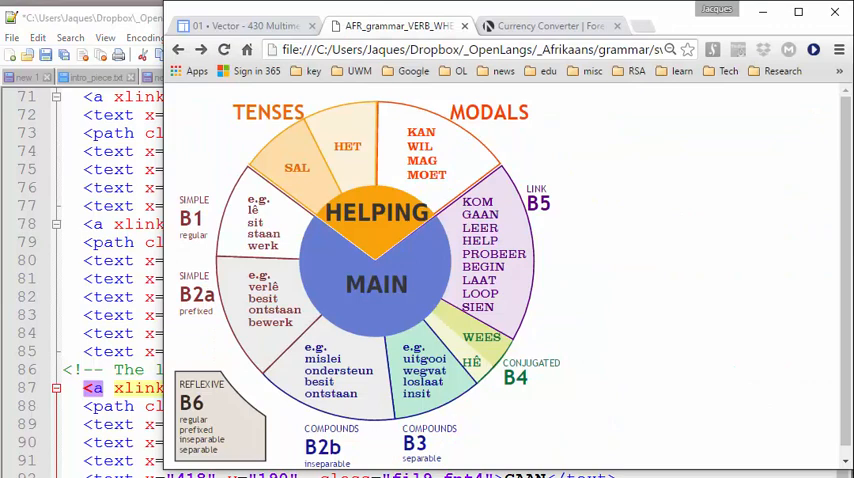
{"action": "mouse_move", "coordinate": [263, 418]}
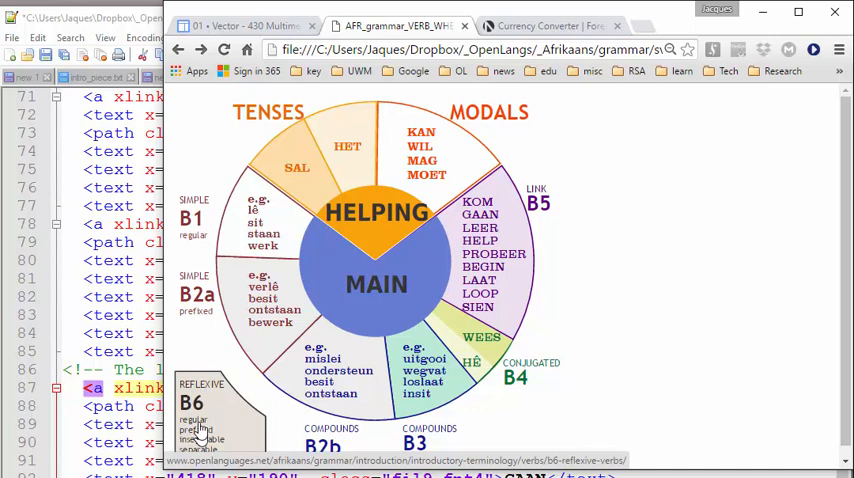
{"action": "mouse_move", "coordinate": [198, 356]}
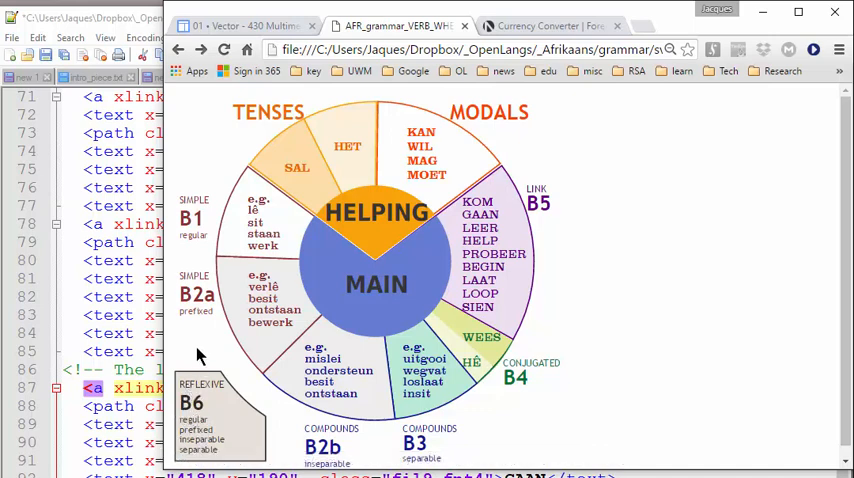
{"action": "mouse_move", "coordinate": [187, 388]}
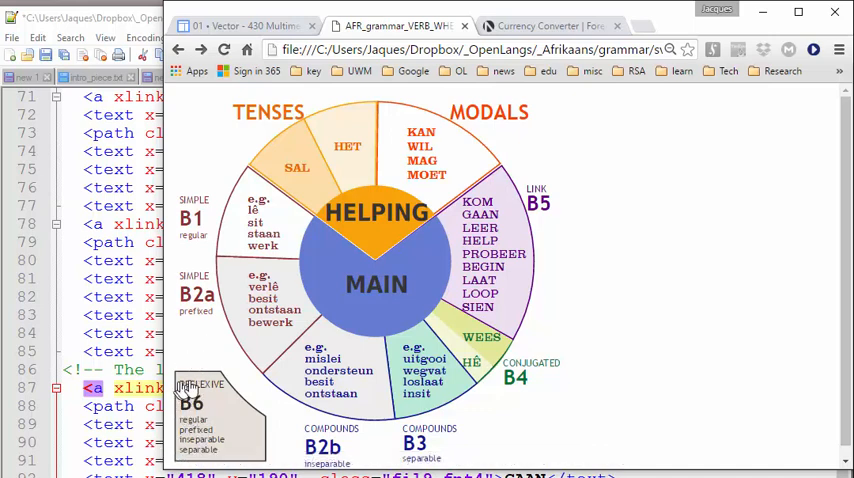
{"action": "mouse_move", "coordinate": [190, 400]}
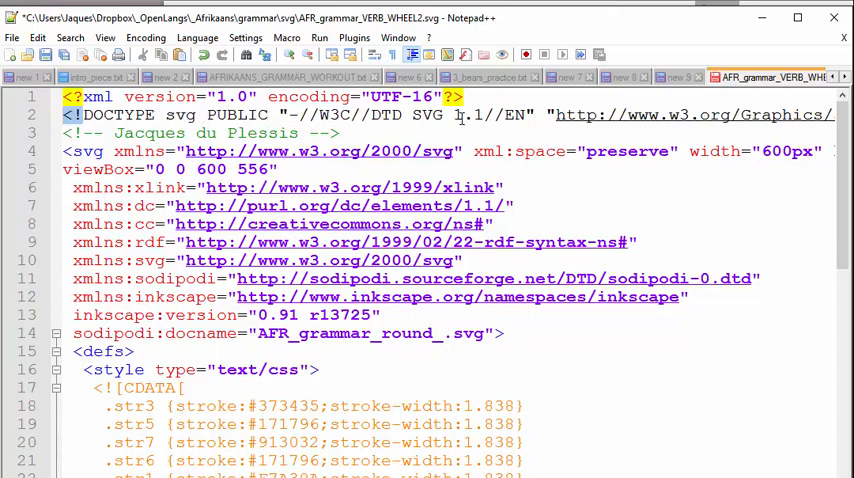
Scroll down to the LINK B5 wedge block around lines 86–99
{"action": "scroll", "scroll_direction": "down", "scroll_amount": 3}
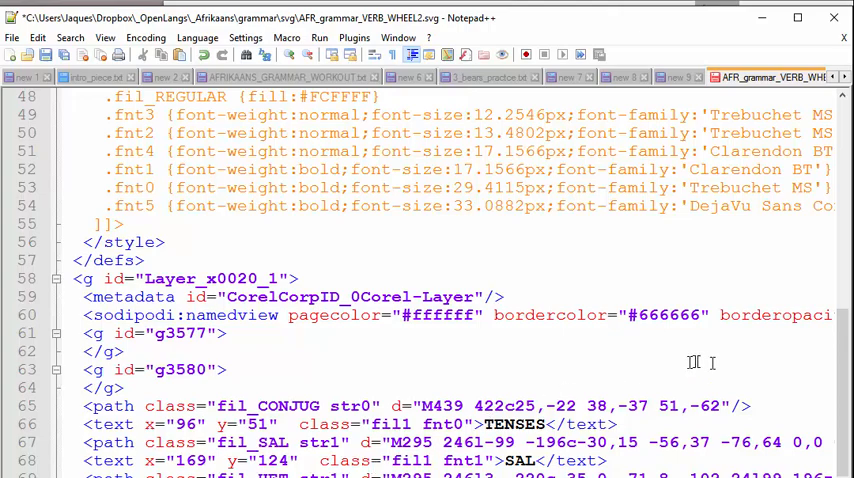
{"action": "scroll", "scroll_direction": "down", "scroll_amount": 3}
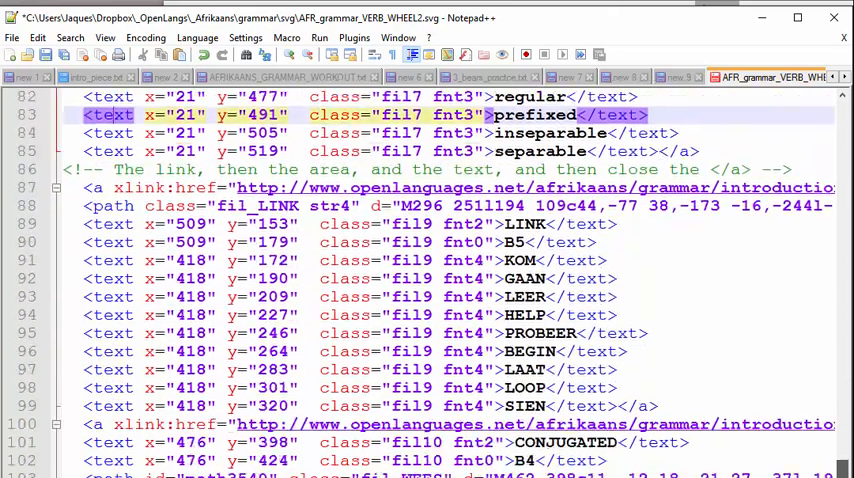
{"action": "scroll", "scroll_direction": "down", "scroll_amount": 3}
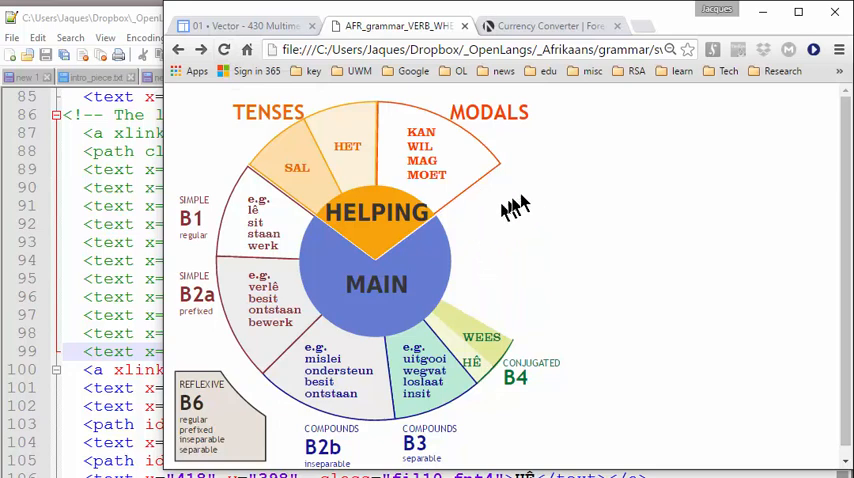
{"action": "mouse_move", "coordinate": [590, 285]}
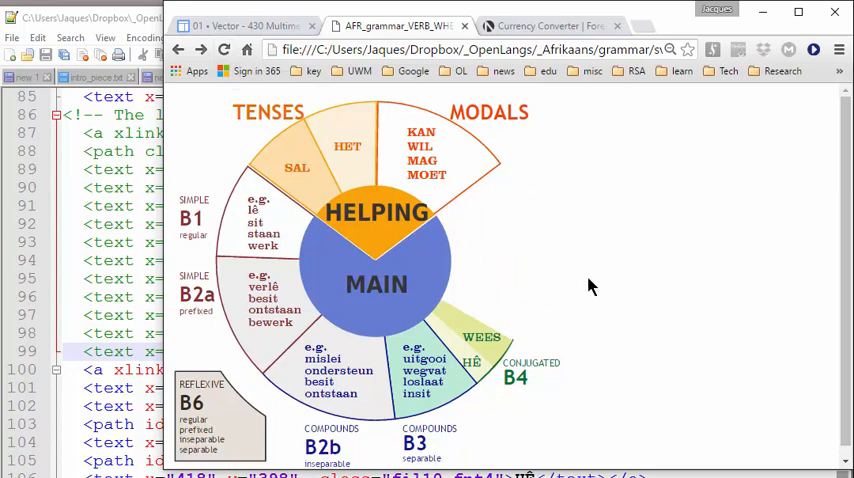
{"action": "mouse_move", "coordinate": [585, 283]}
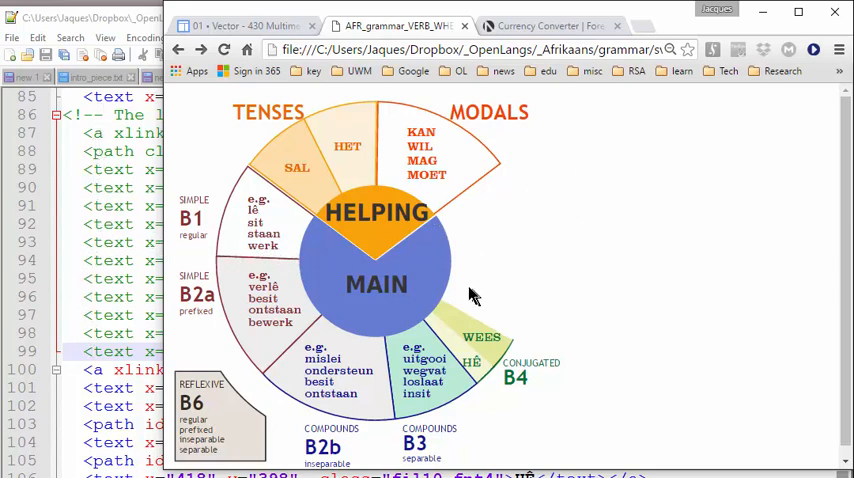
{"action": "mouse_move", "coordinate": [265, 352]}
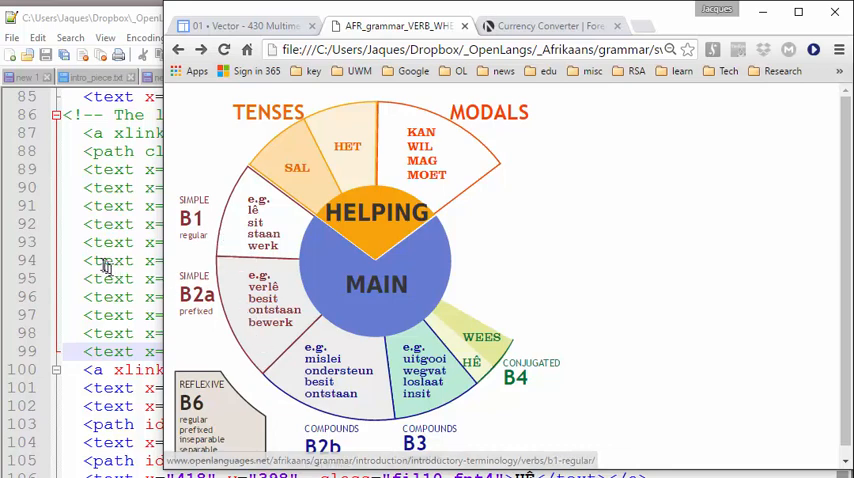
{"action": "mouse_move", "coordinate": [365, 240]}
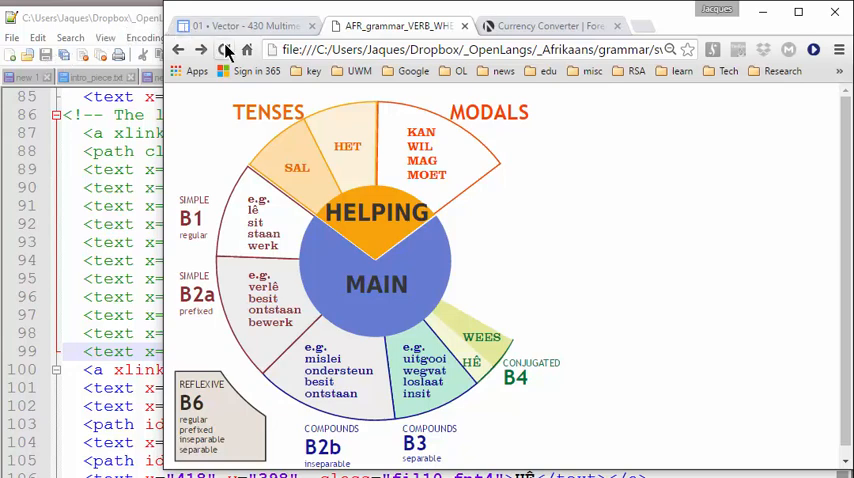
{"action": "mouse_move", "coordinate": [445, 345]}
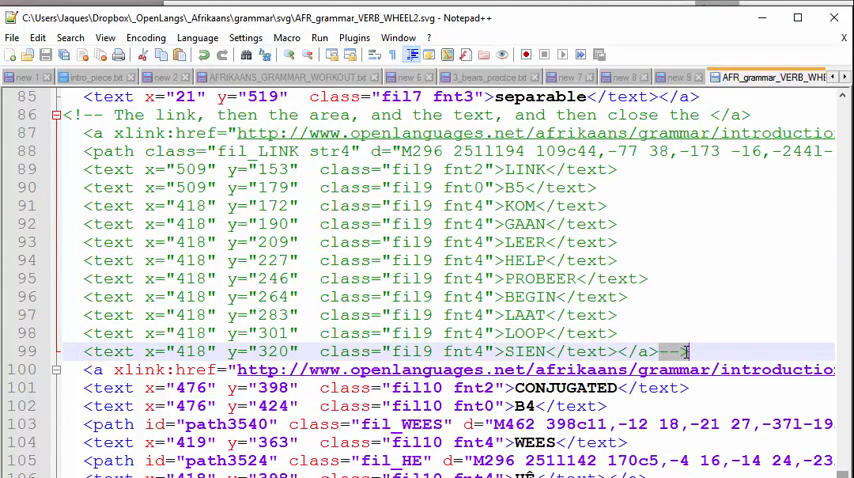
{"action": "mouse_move", "coordinate": [678, 351]}
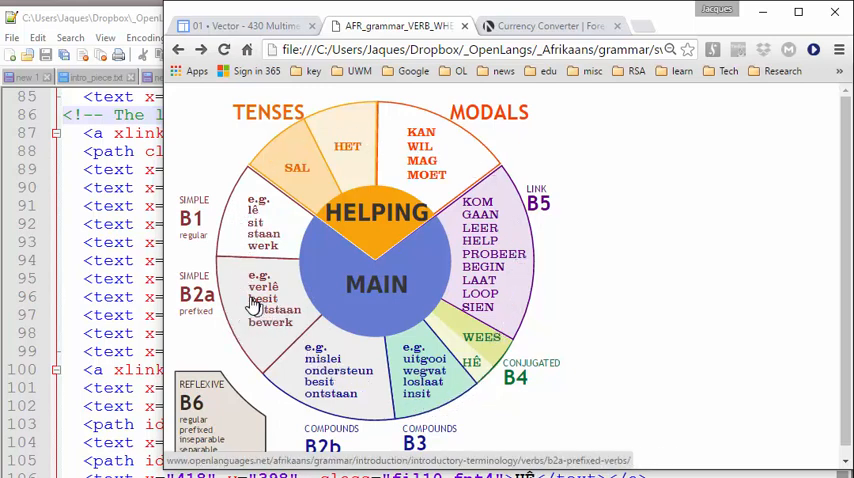
{"action": "mouse_move", "coordinate": [310, 290]}
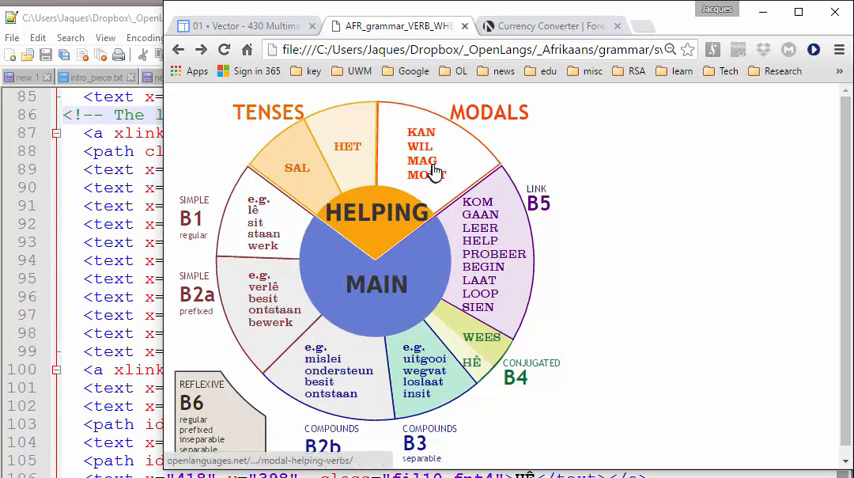
{"action": "mouse_move", "coordinate": [481, 182]}
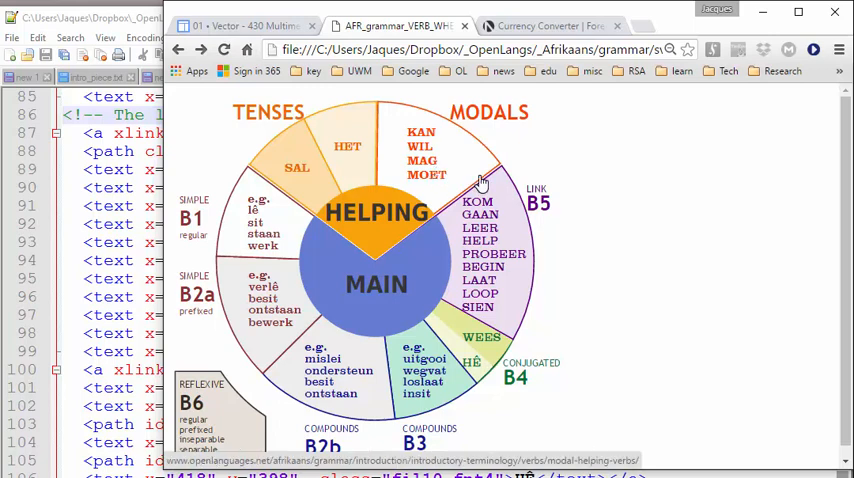
{"action": "mouse_move", "coordinate": [480, 183]}
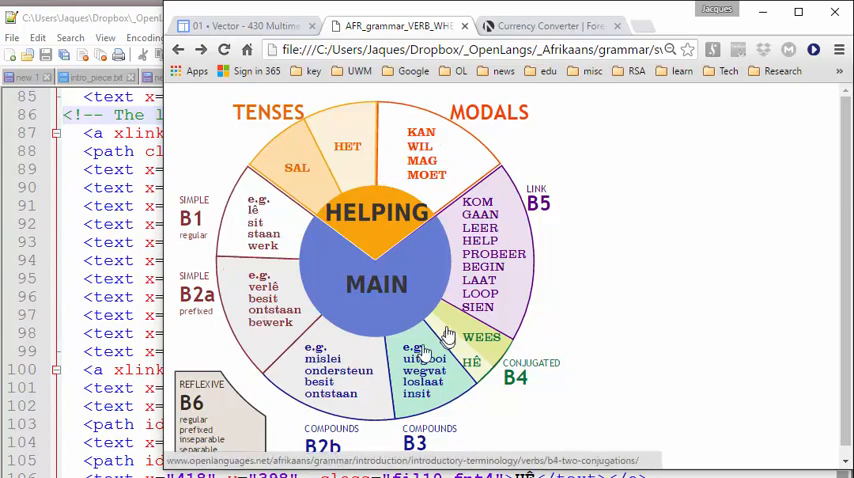
{"action": "mouse_move", "coordinate": [418, 281]}
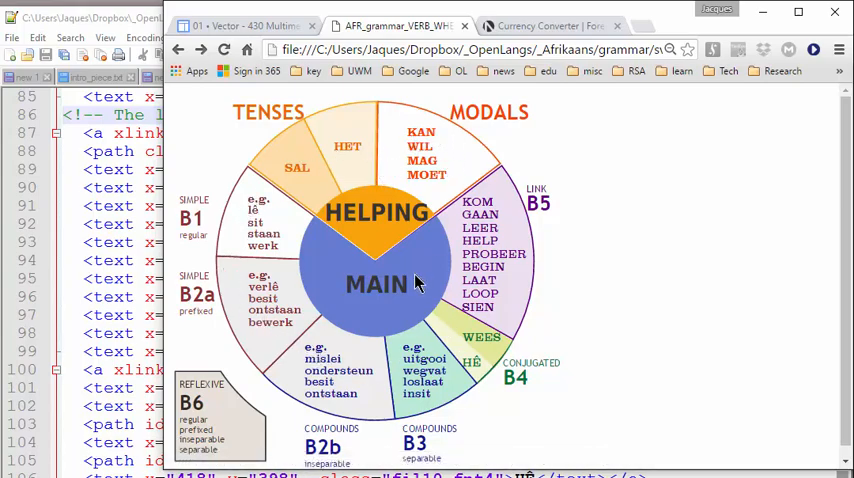